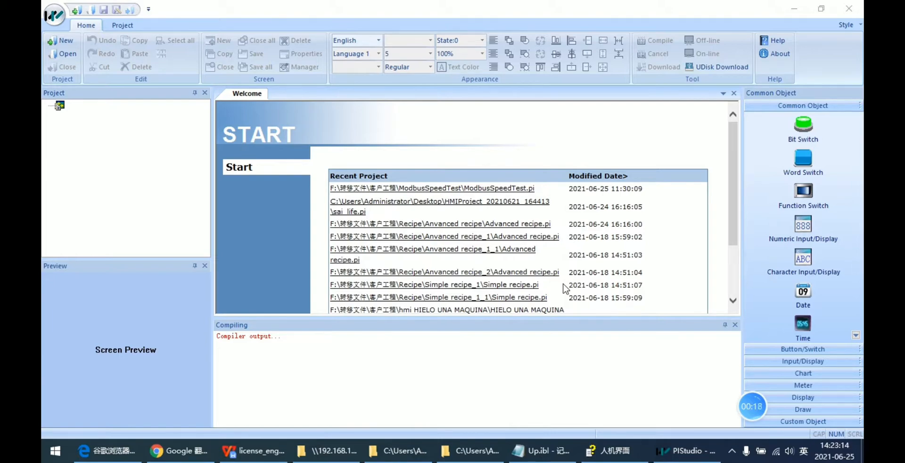
- Start a new HMI project named HMIProject on the Desktop
click(61, 39)
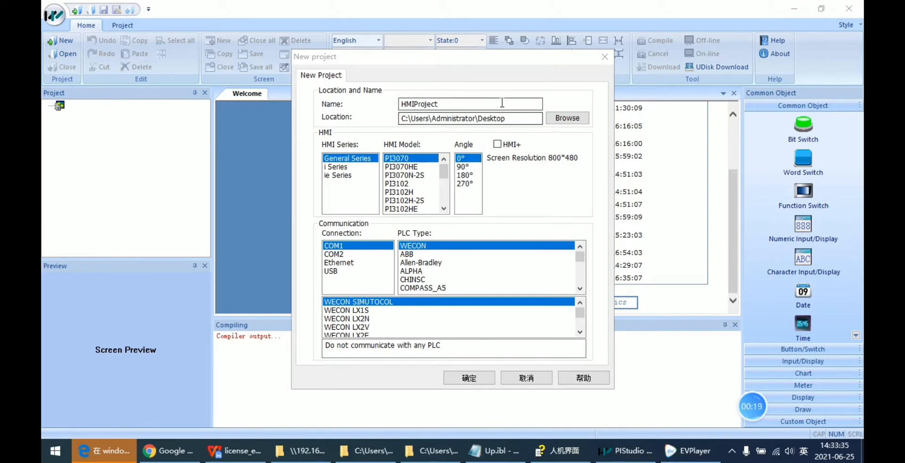
- Name the new project Temp
text(Te)
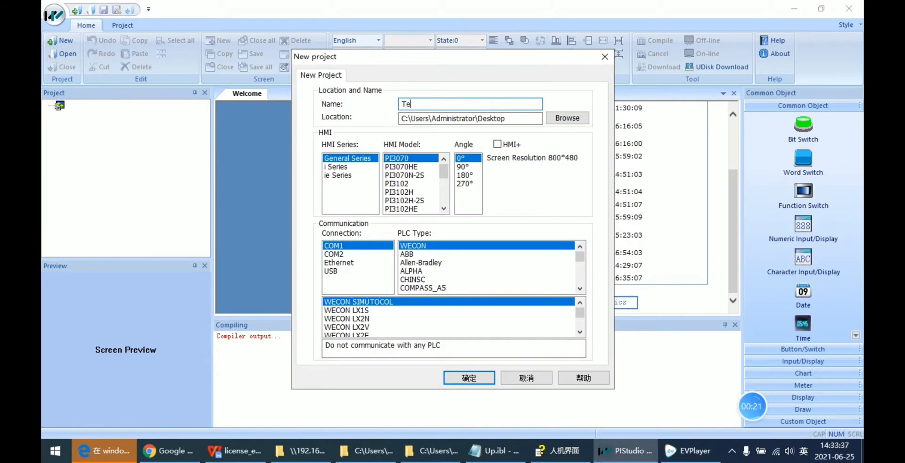
text(mp)
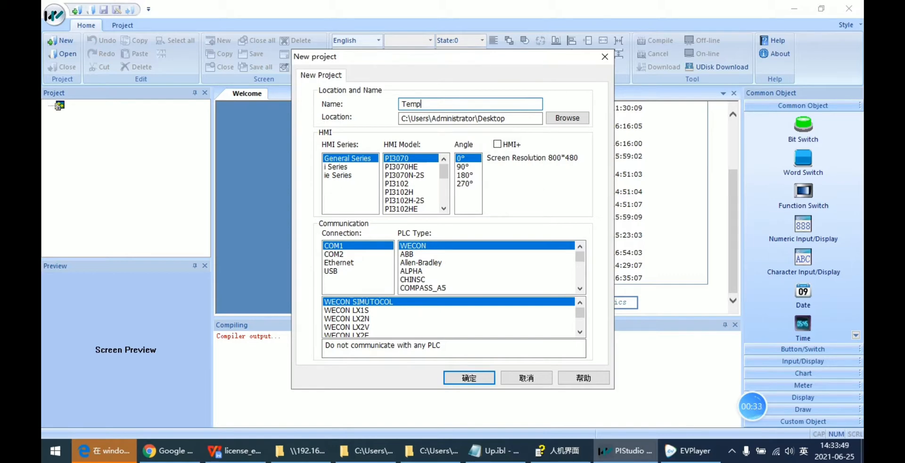
mouse_move(361, 180)
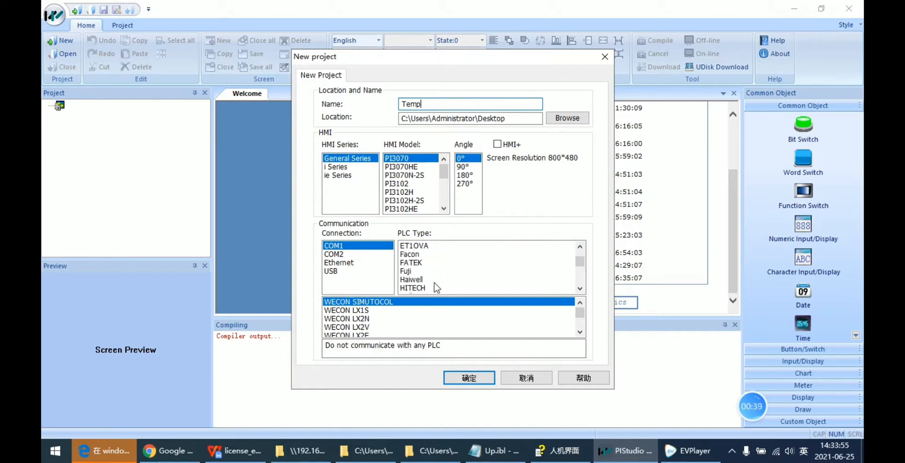
- Choose ModBus PLC type with ModBus RTU Slave and create the Temp project
click(413, 263)
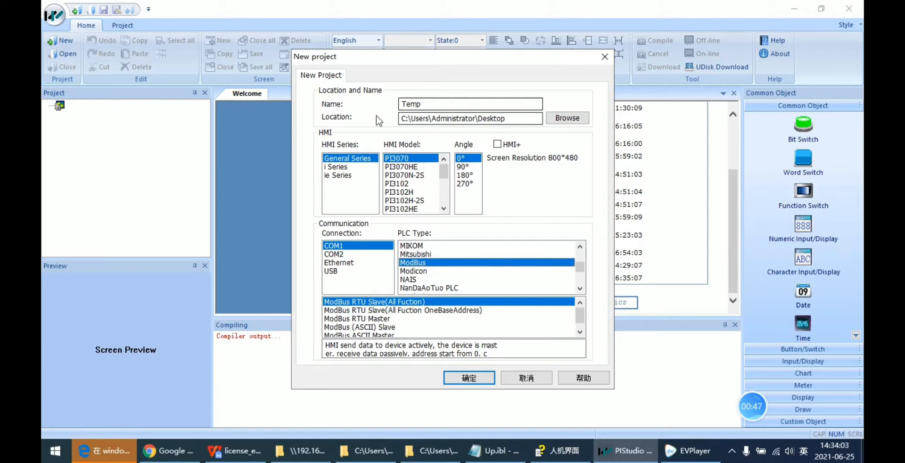
mouse_move(479, 320)
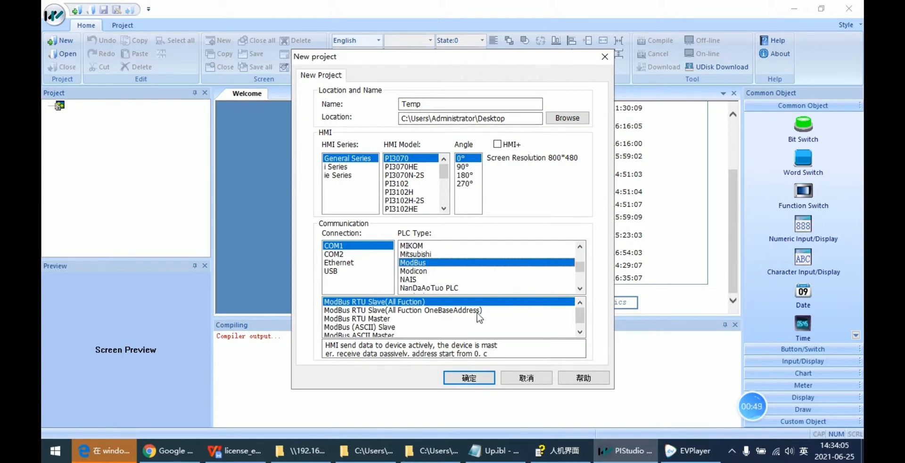
mouse_move(416, 311)
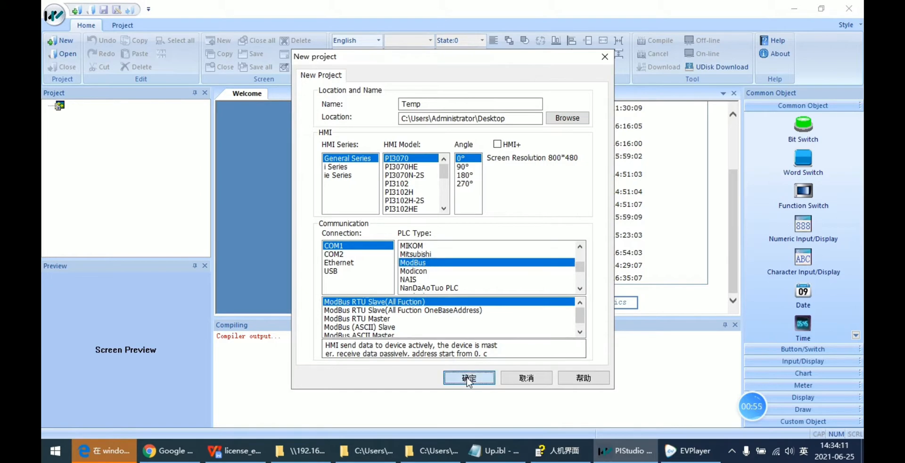
click(470, 377)
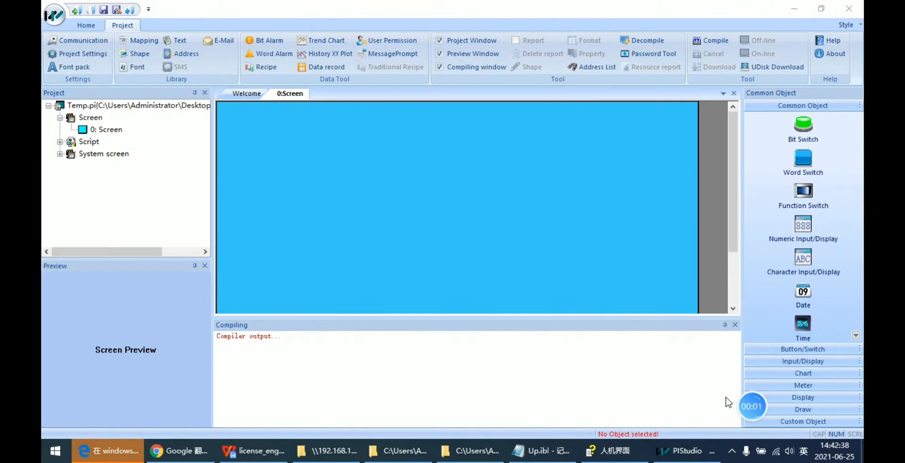
mouse_move(77, 41)
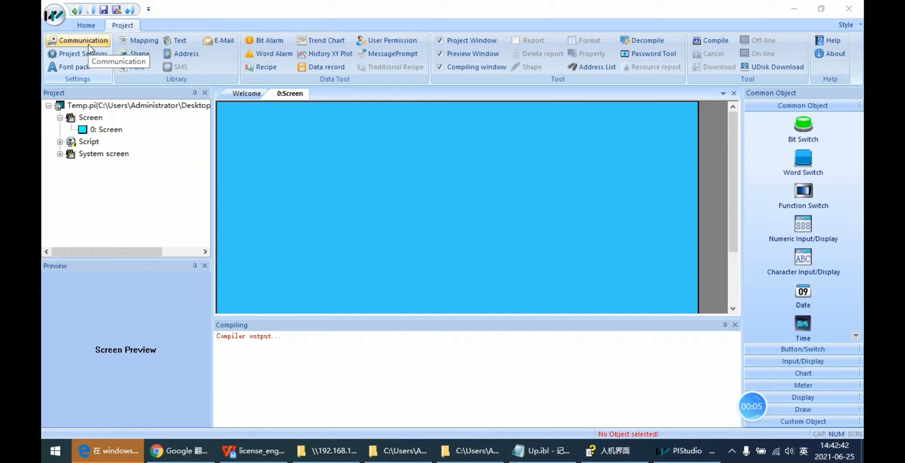
- Bring up the COM1 communication settings showing RS485, ModBus RTU Slave, 9600 baud
click(79, 40)
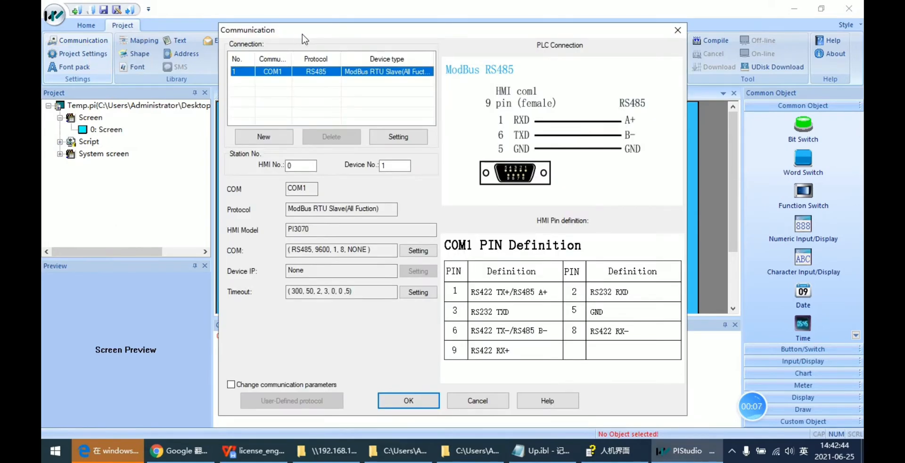
mouse_move(254, 197)
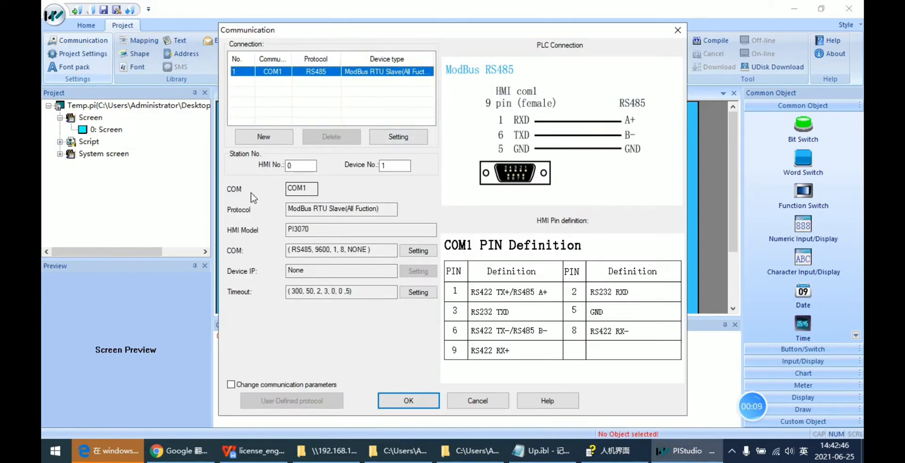
mouse_move(240, 161)
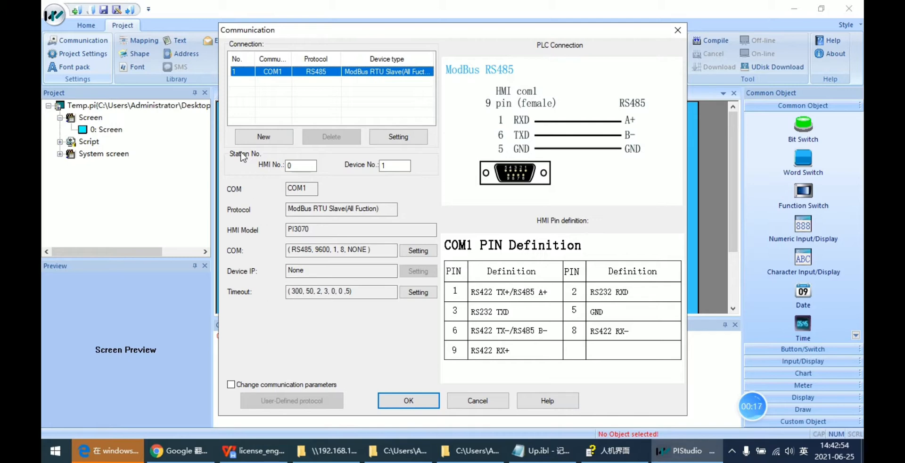
mouse_move(424, 178)
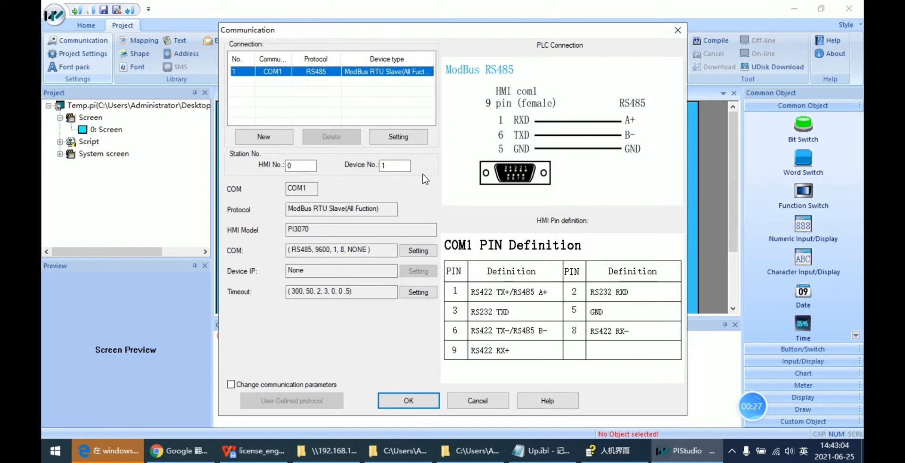
mouse_move(430, 168)
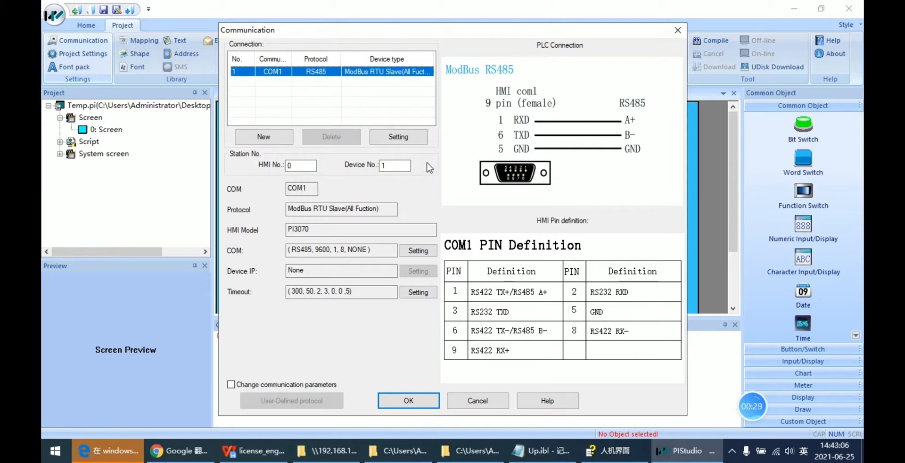
mouse_move(332, 169)
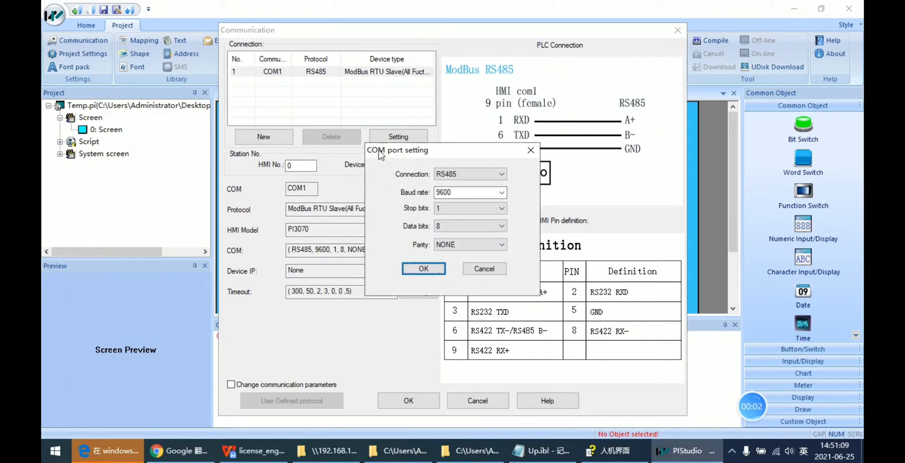
mouse_move(429, 161)
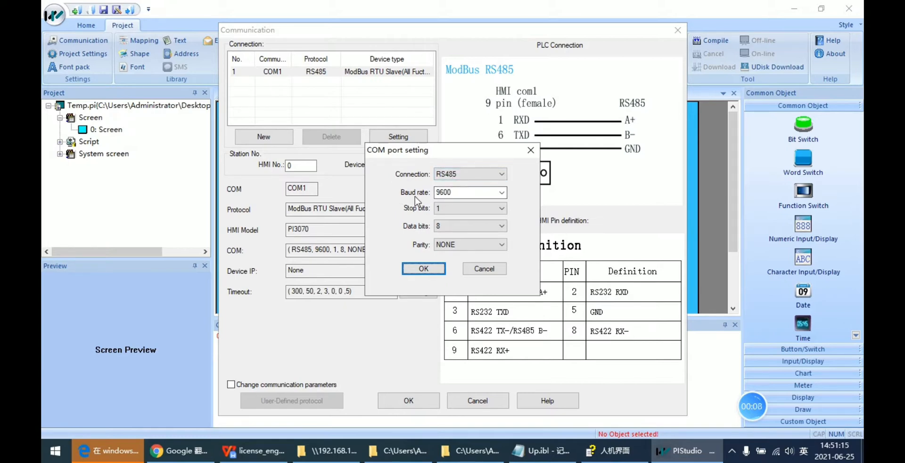
mouse_move(415, 238)
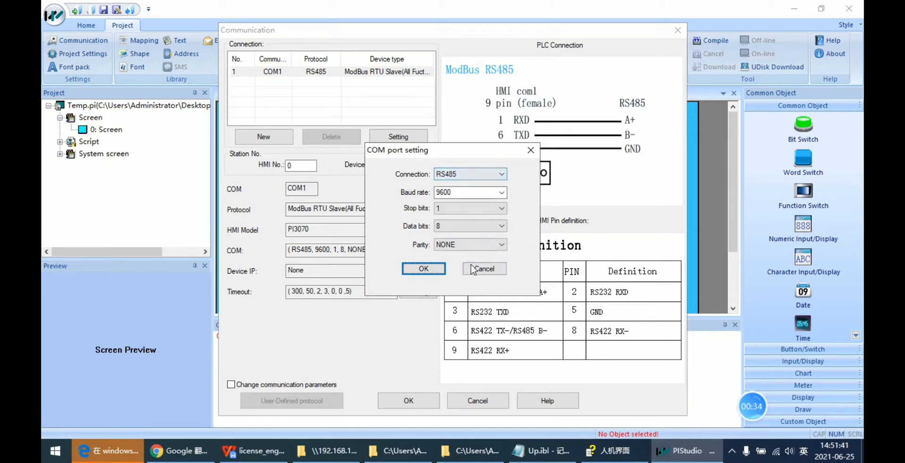
click(424, 269)
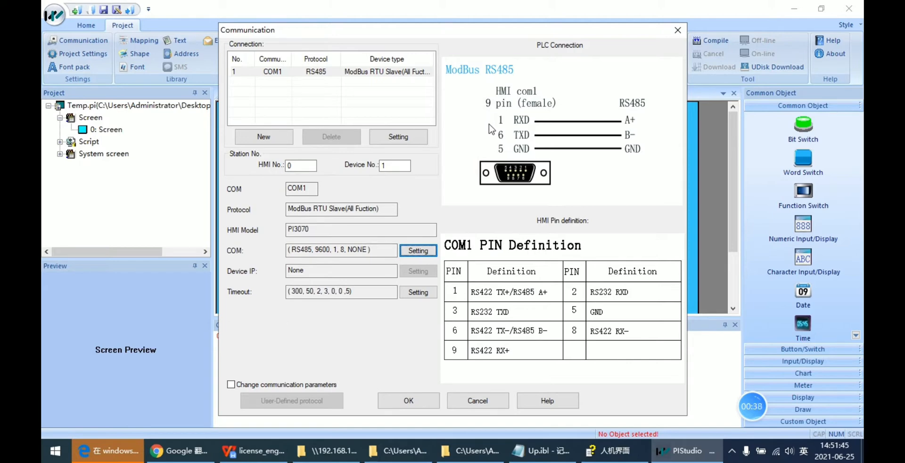
mouse_move(502, 135)
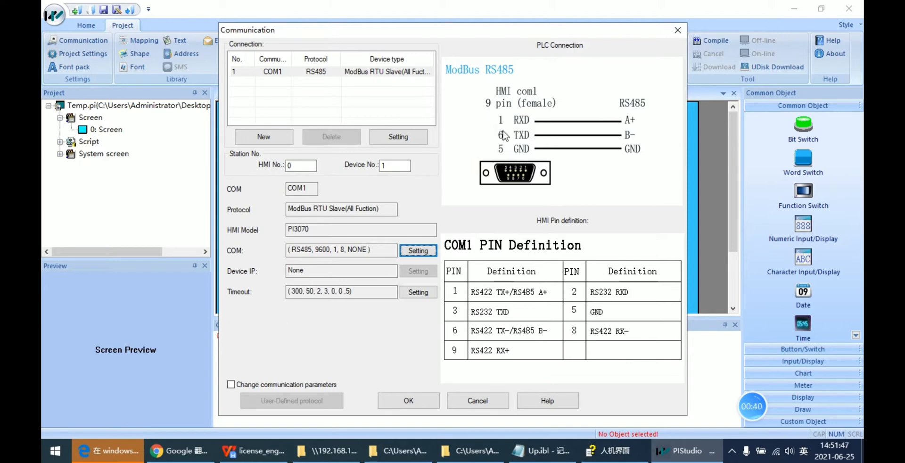
mouse_move(589, 129)
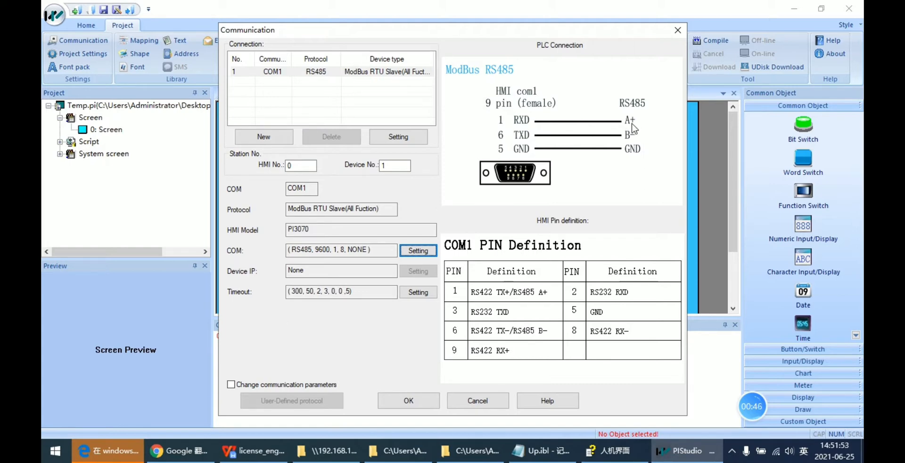
mouse_move(499, 137)
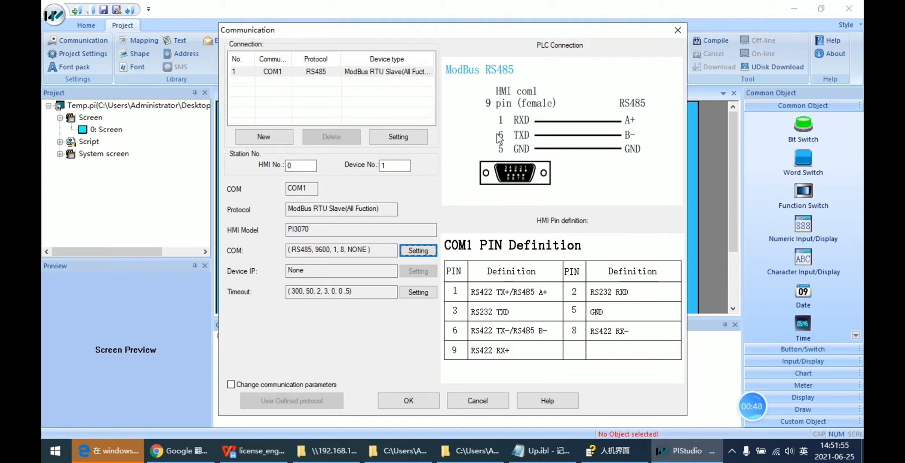
mouse_move(599, 141)
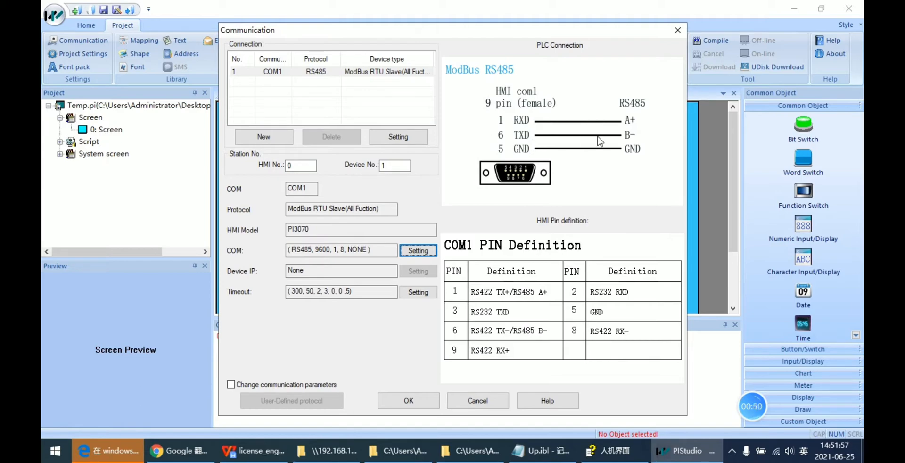
mouse_move(641, 146)
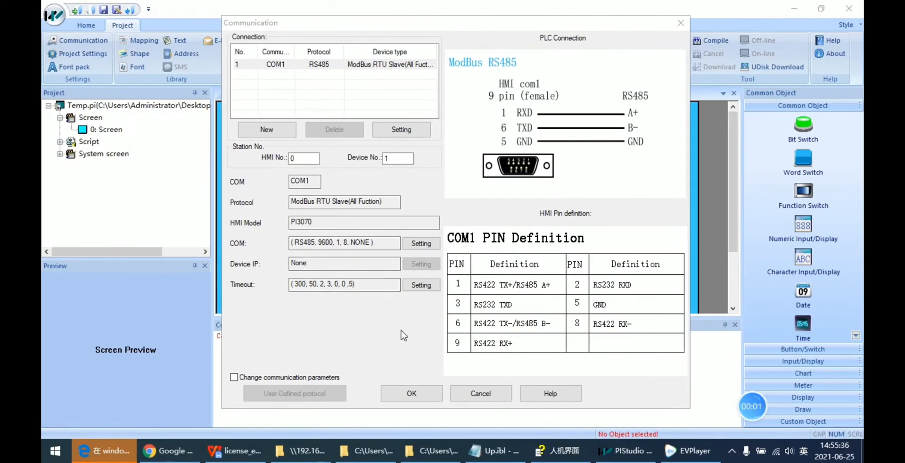
mouse_move(397, 318)
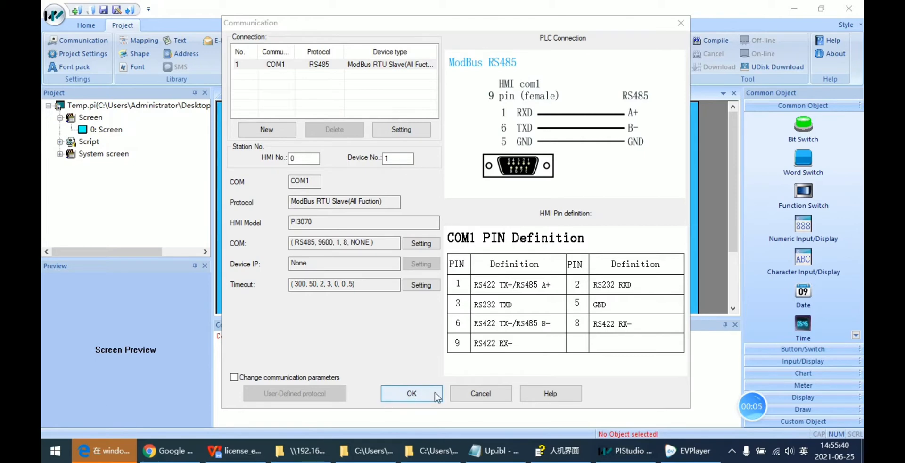
click(411, 393)
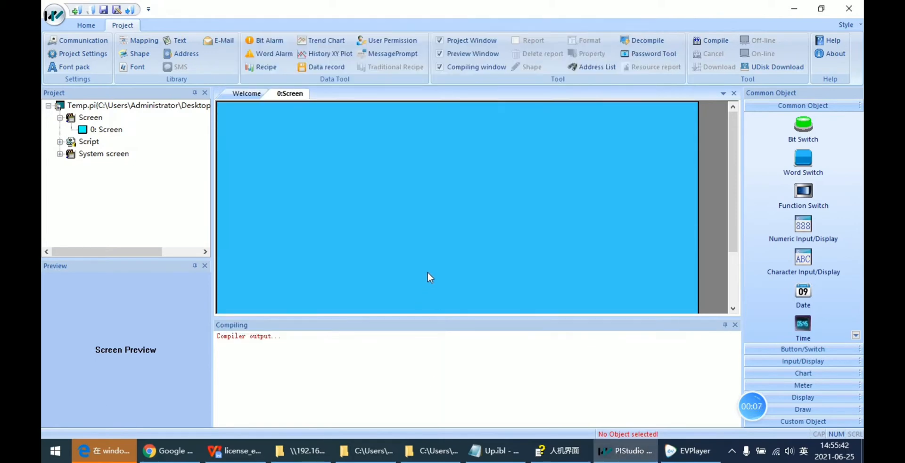
mouse_move(494, 231)
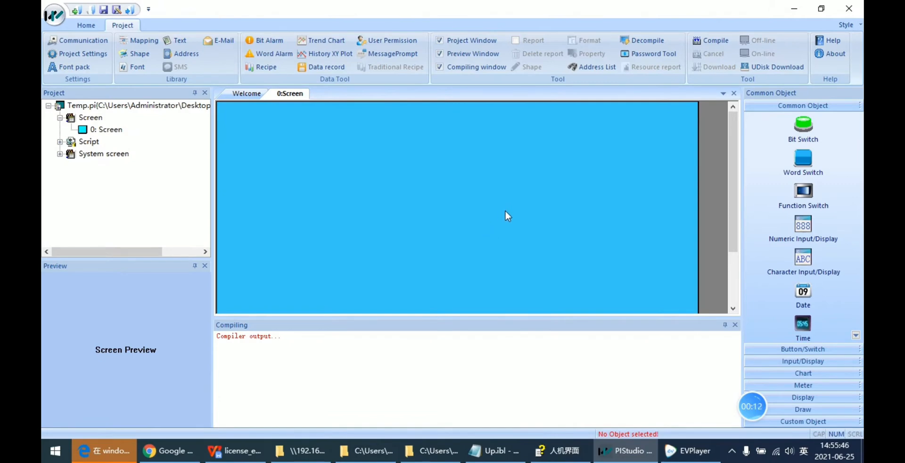
mouse_move(661, 316)
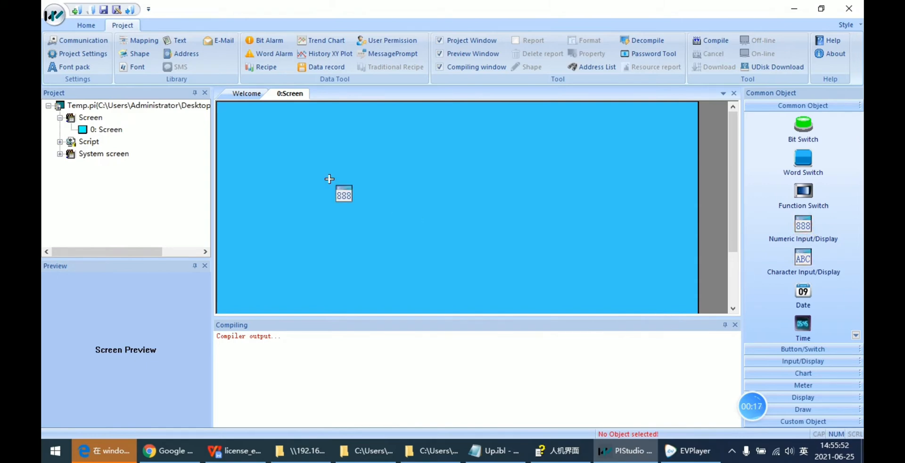
- Draw a numeric input/display near the screen's upper left and show its properties
drag(344, 194, 361, 186)
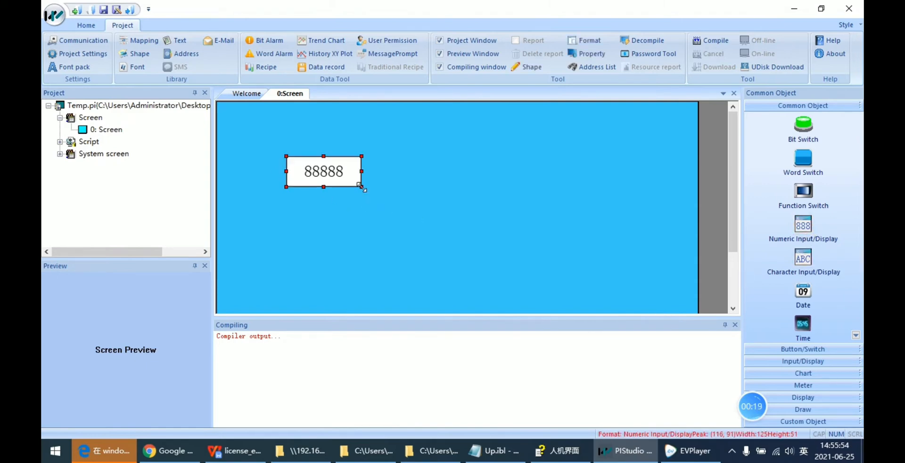
double_click(324, 171)
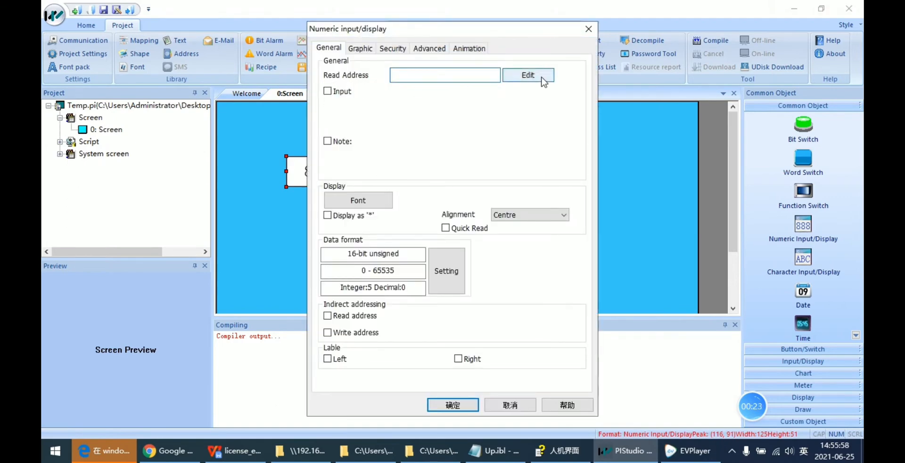
- Bring up the address editor for the display's read address (COM1, type 3, number 0)
click(446, 74)
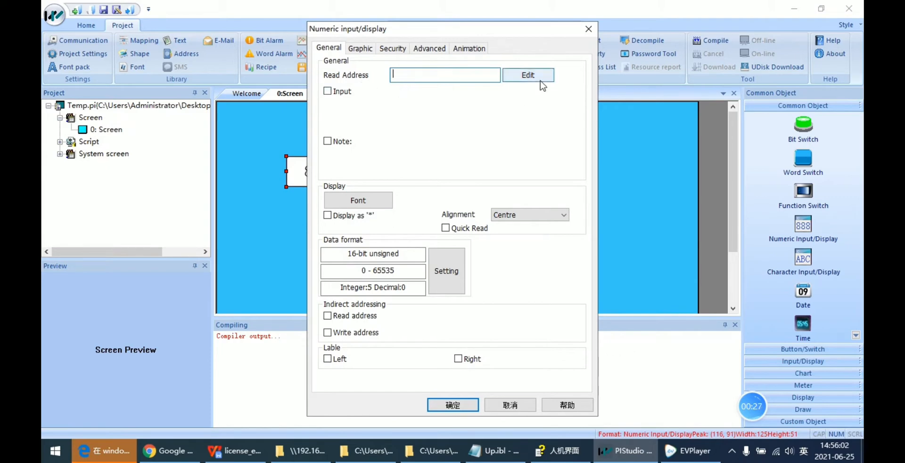
click(529, 74)
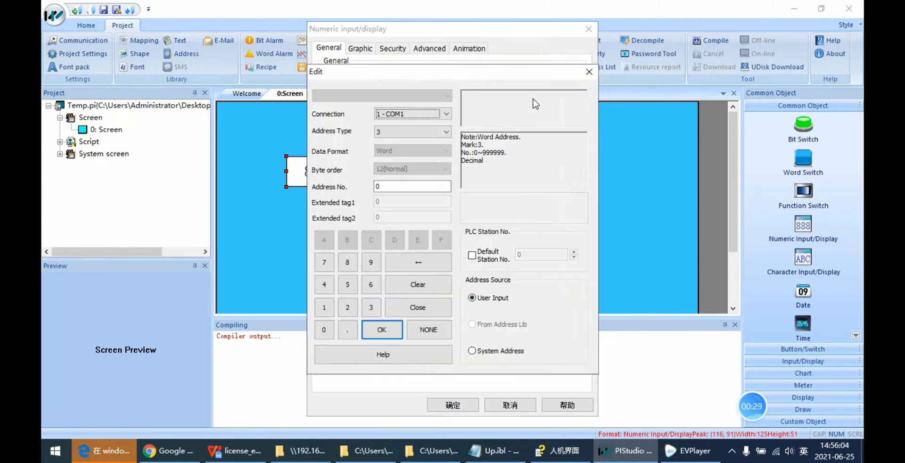
mouse_move(472, 269)
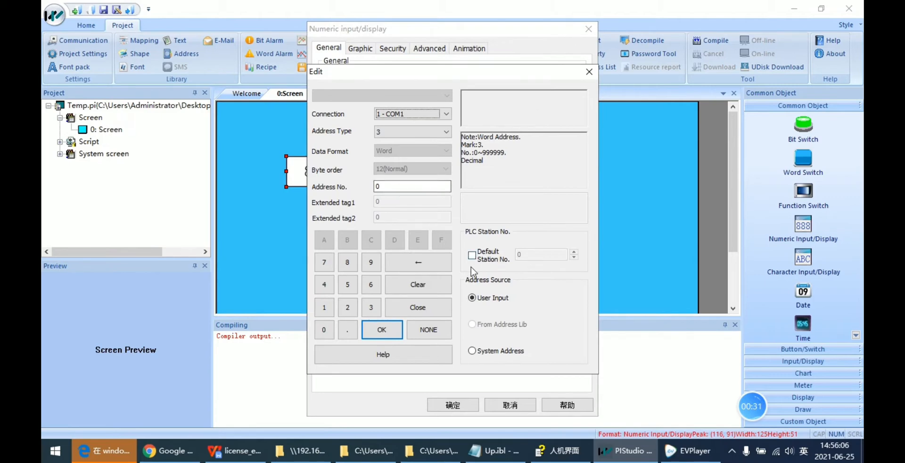
mouse_move(494, 261)
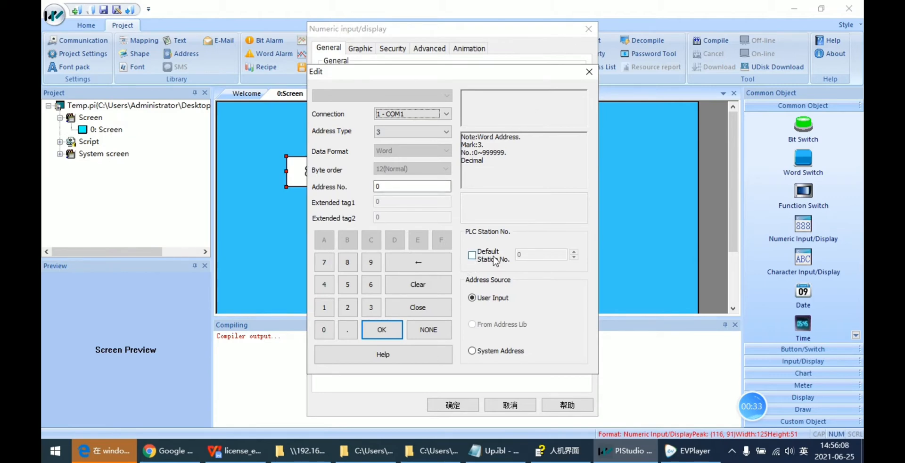
- Set the read address to default station 2, address type 4, number 0 and confirm
click(472, 255)
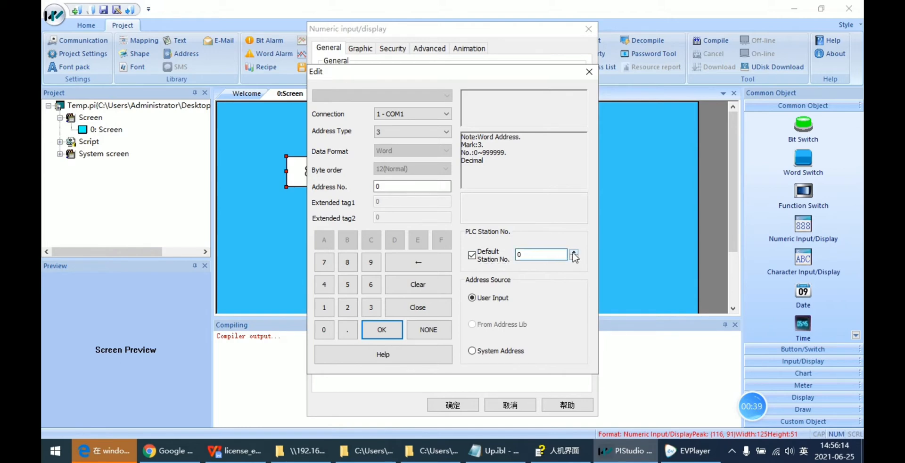
click(541, 253)
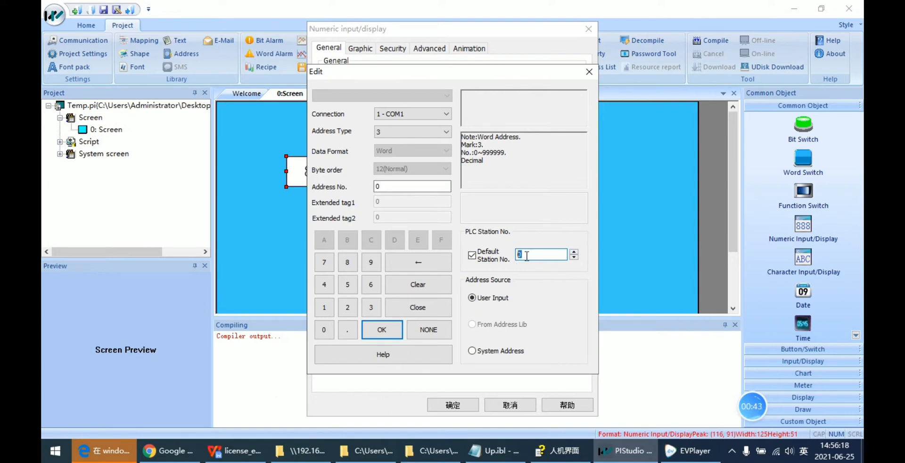
mouse_move(506, 261)
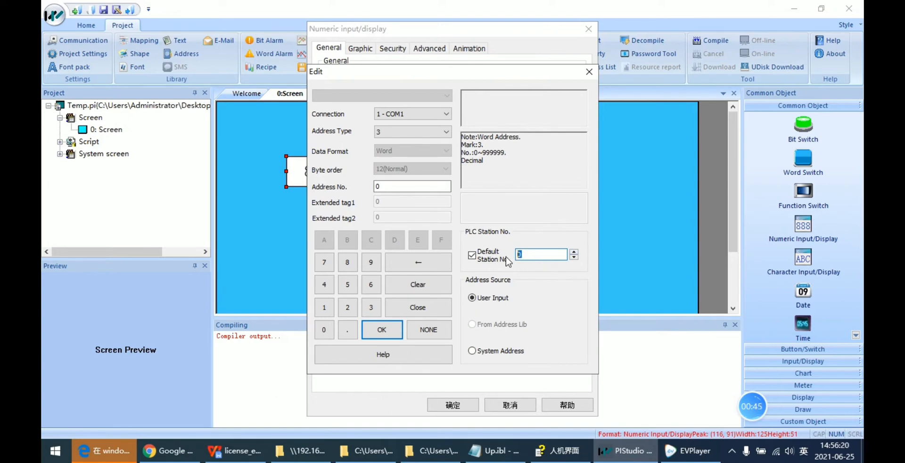
click(347, 307)
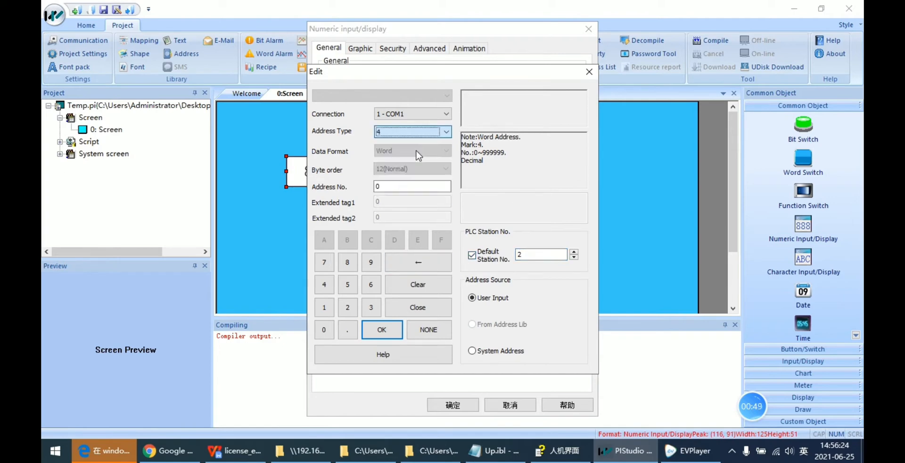
click(382, 329)
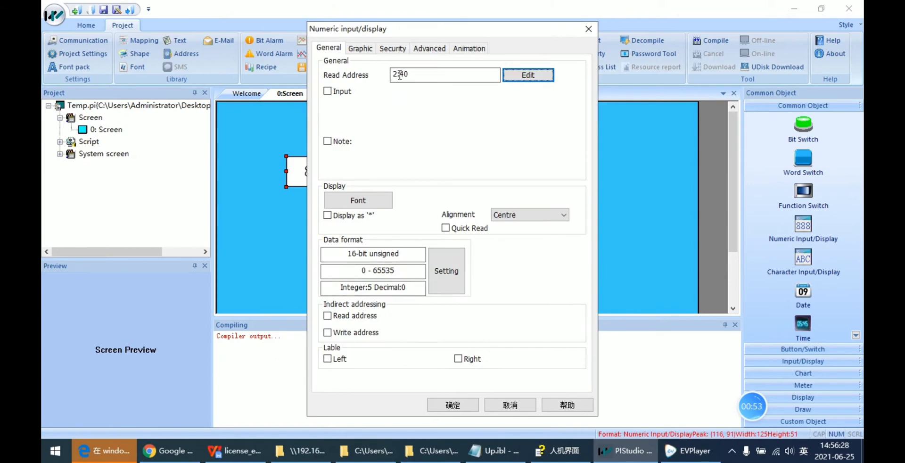
- Enter read address 2:40 and apply the numeric display settings
triple_click(445, 75)
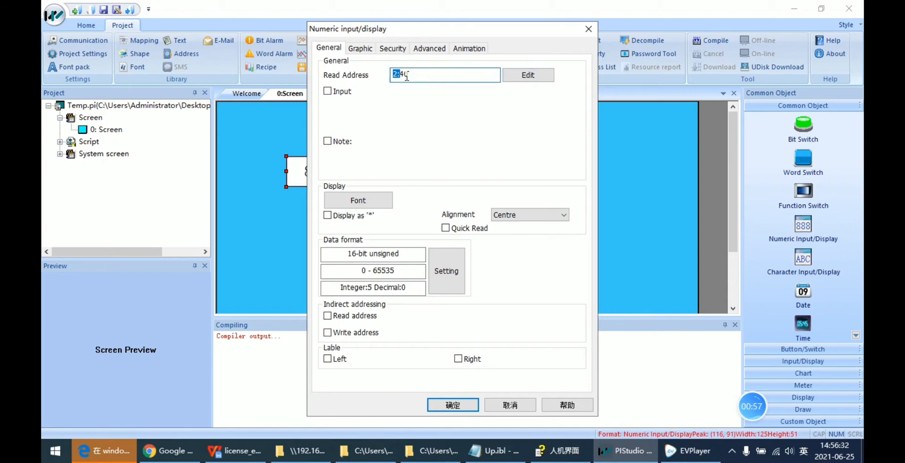
text(2:40)
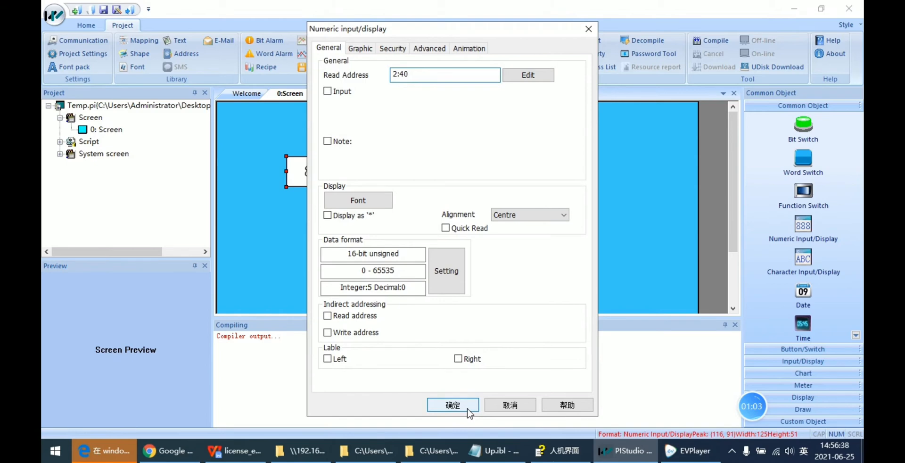
click(453, 405)
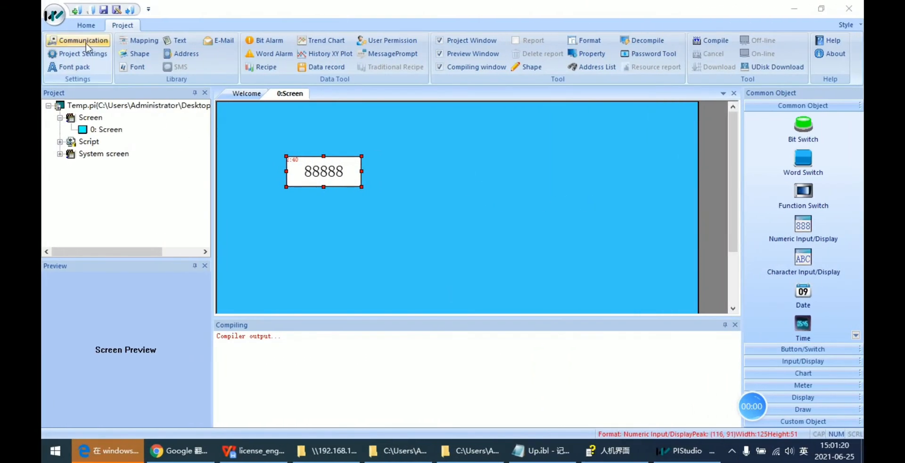
- Change the COM1 connection's device protocol to ModBus RTU Master and confirm
click(77, 40)
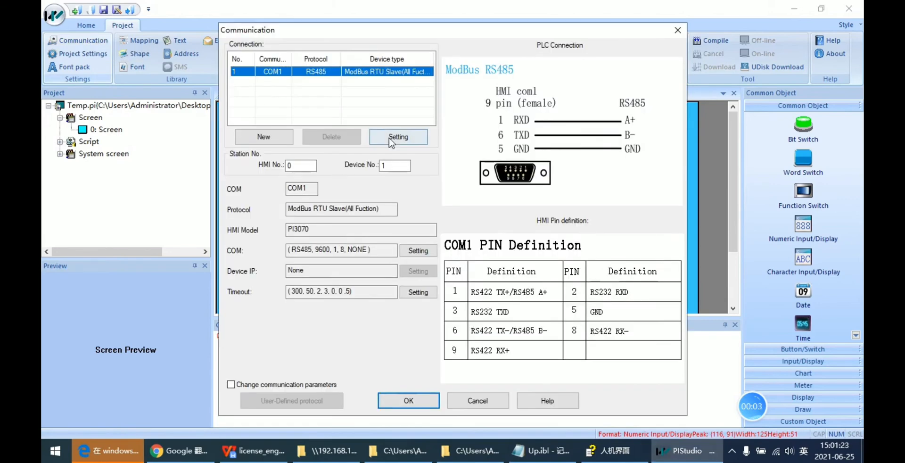
click(398, 137)
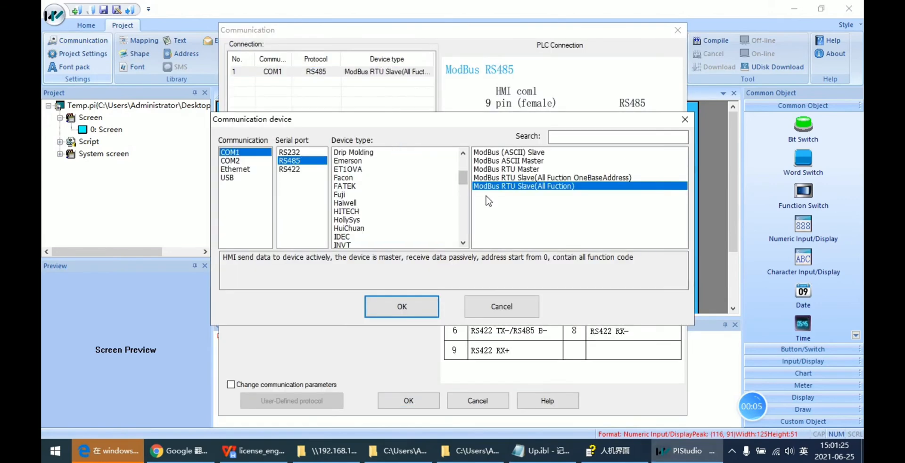
scroll(down, 3)
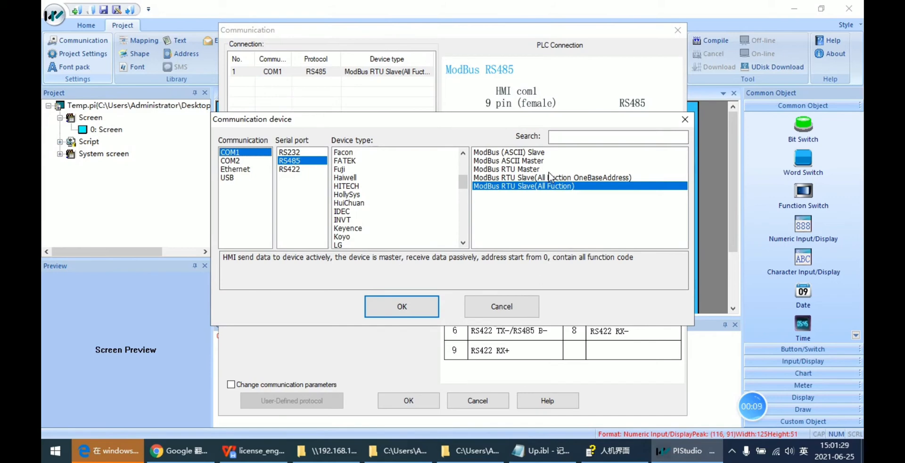
click(506, 169)
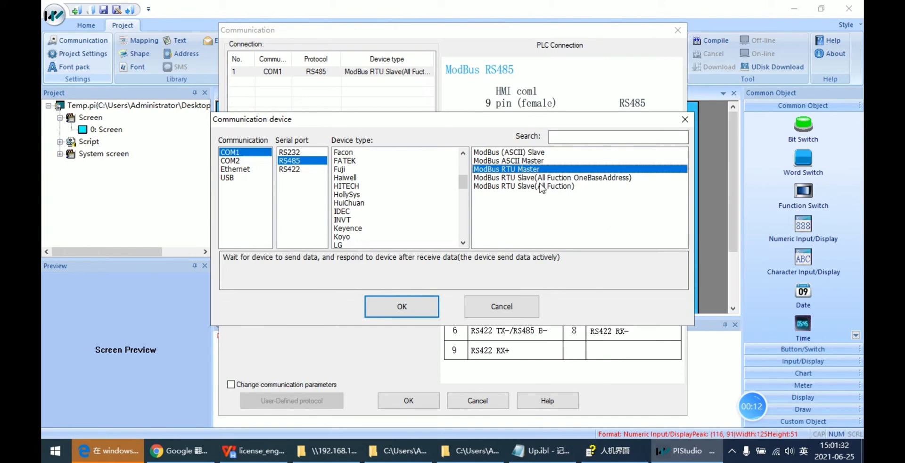
click(402, 307)
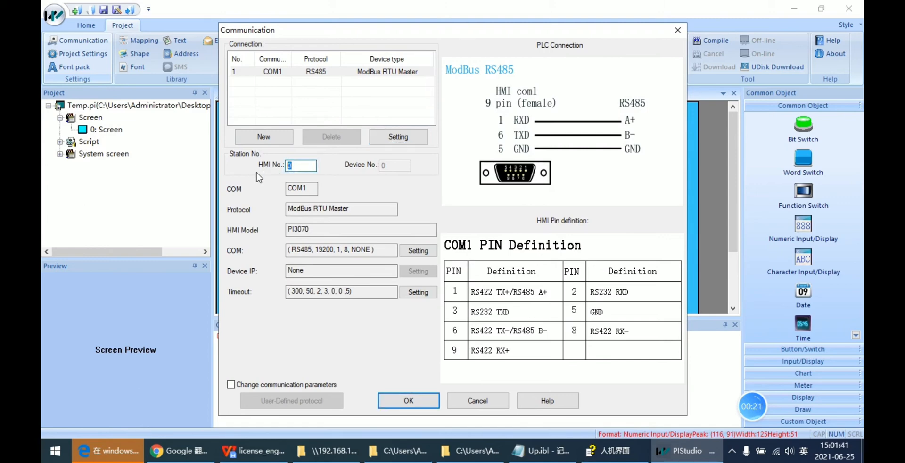
mouse_move(266, 191)
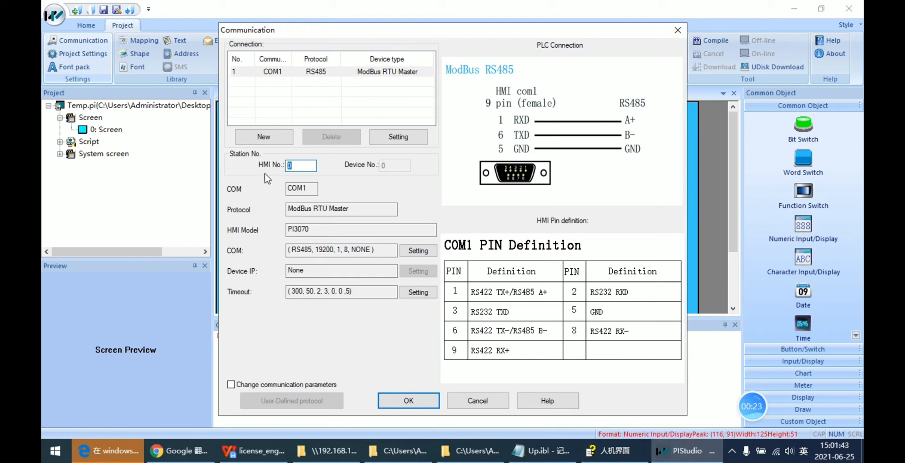
mouse_move(317, 175)
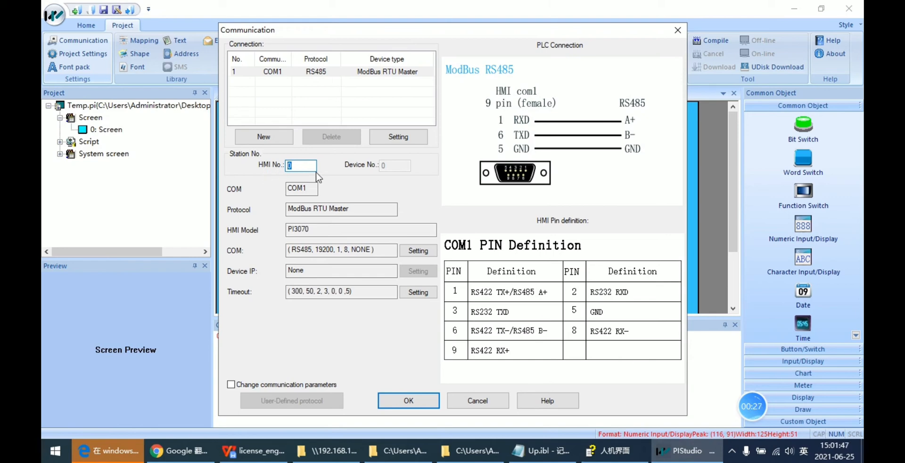
- Set the HMI No. for the COM1 connection to 1
text(1)
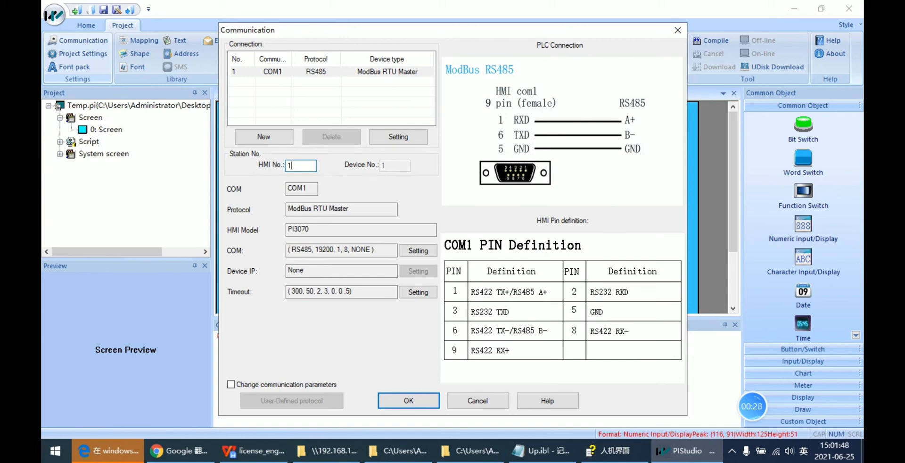